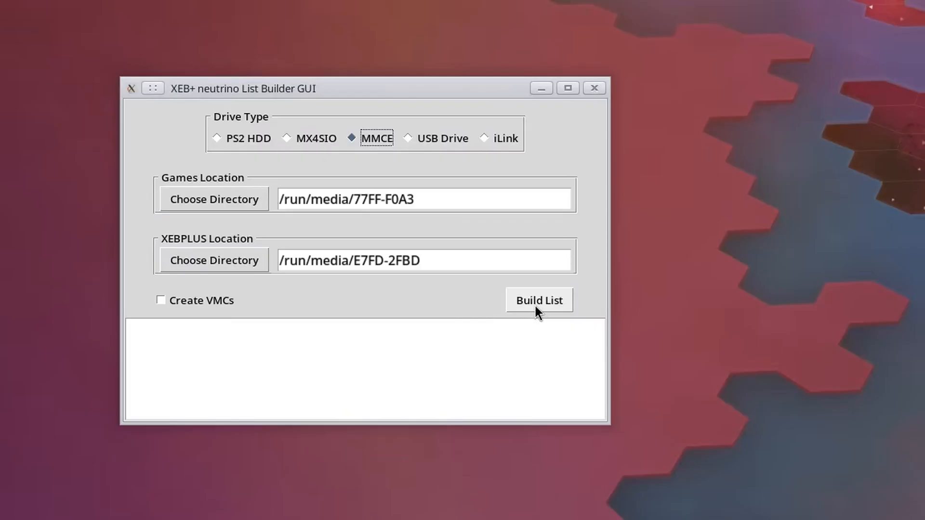
Select Katamari Damacy in XEB+ and scroll through its compatibility options
left_click(538, 300)
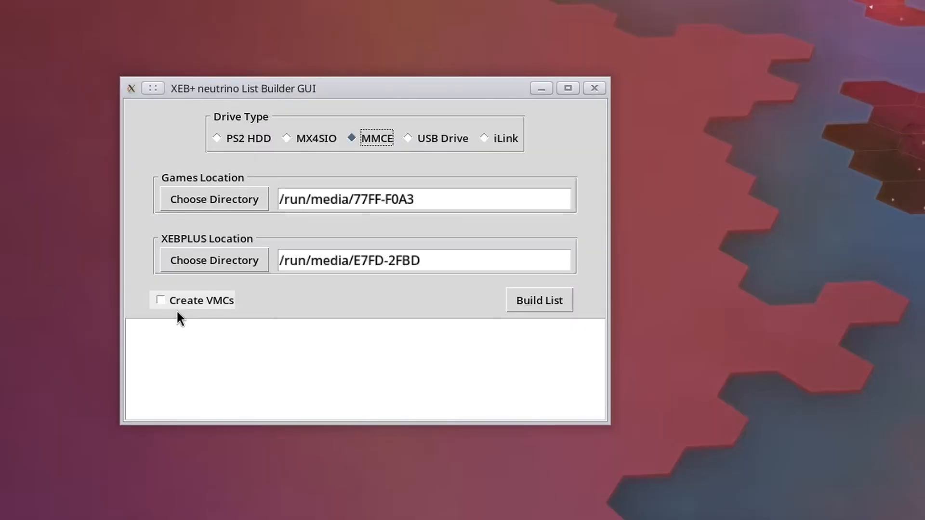
mouse_move(192, 289)
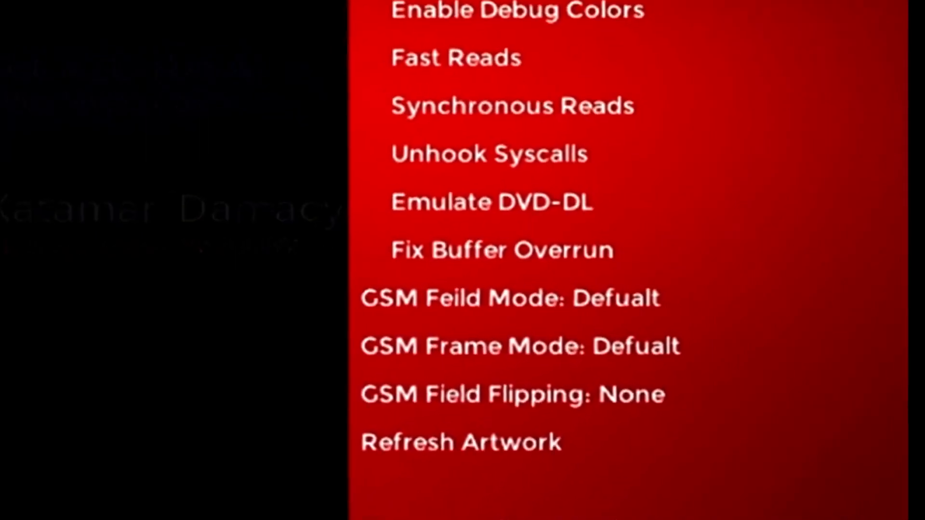
scroll("down", 3)
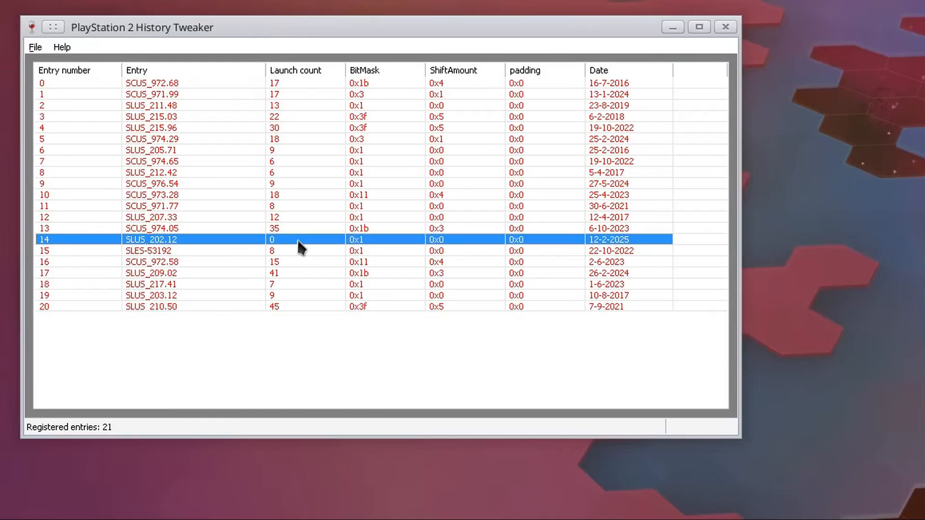
Edit entry SLUS_202.12 and simulate one game launch on it
right_click(300, 246)
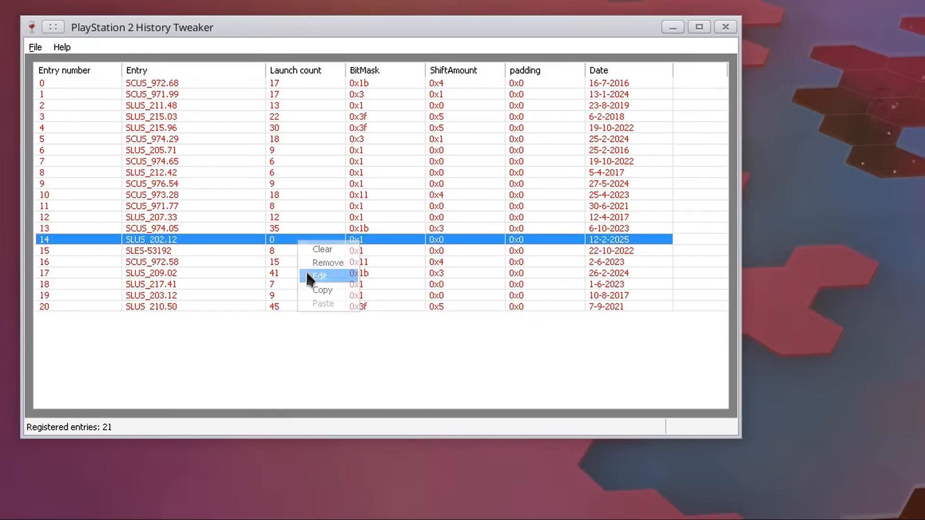
left_click(318, 276)
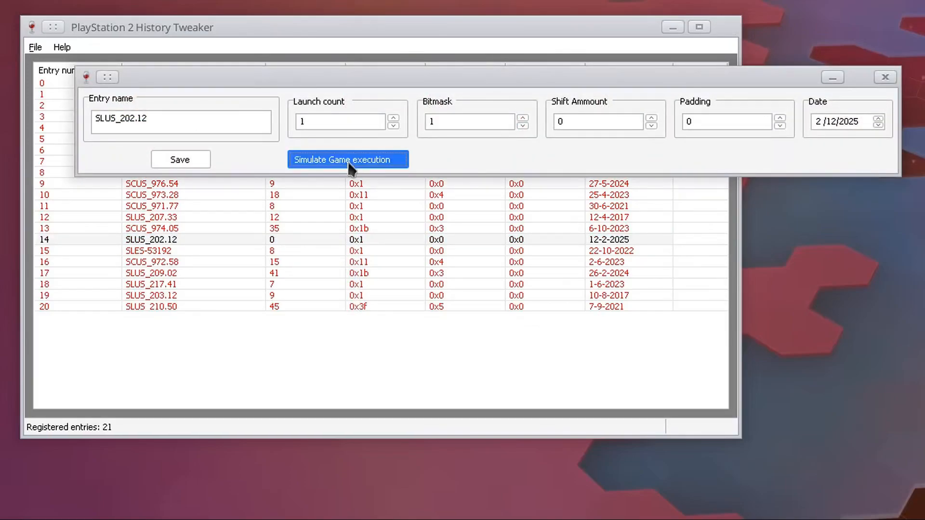
left_click(347, 160)
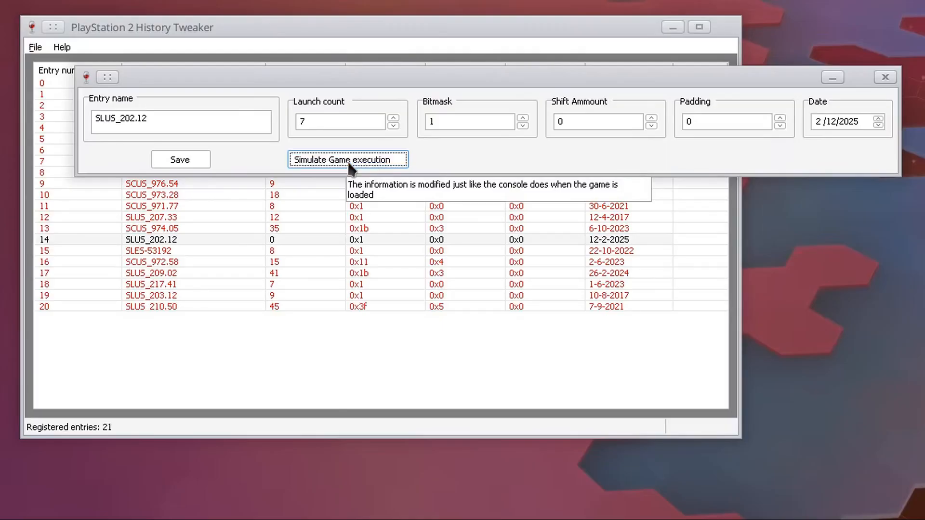
Simulate three more launches, raising SLUS_202.12's launch count to 21
left_click(347, 159)
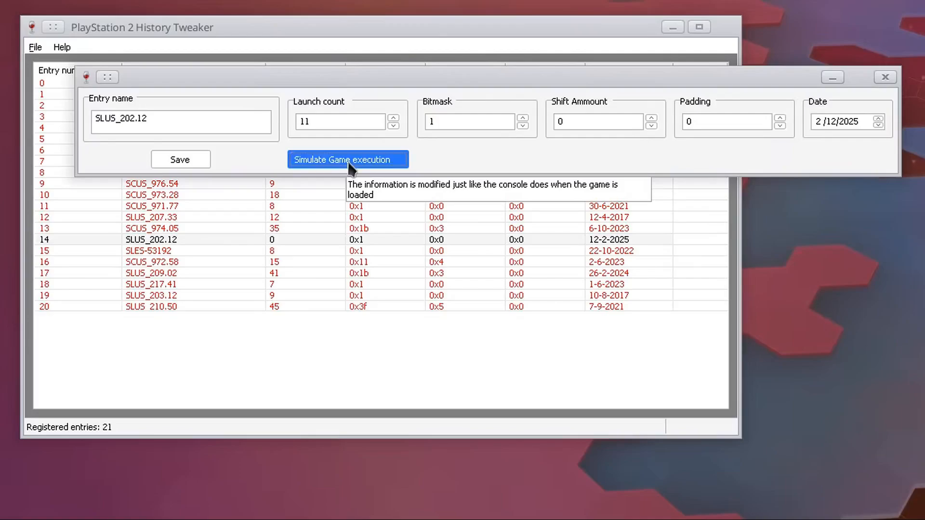
left_click(347, 159)
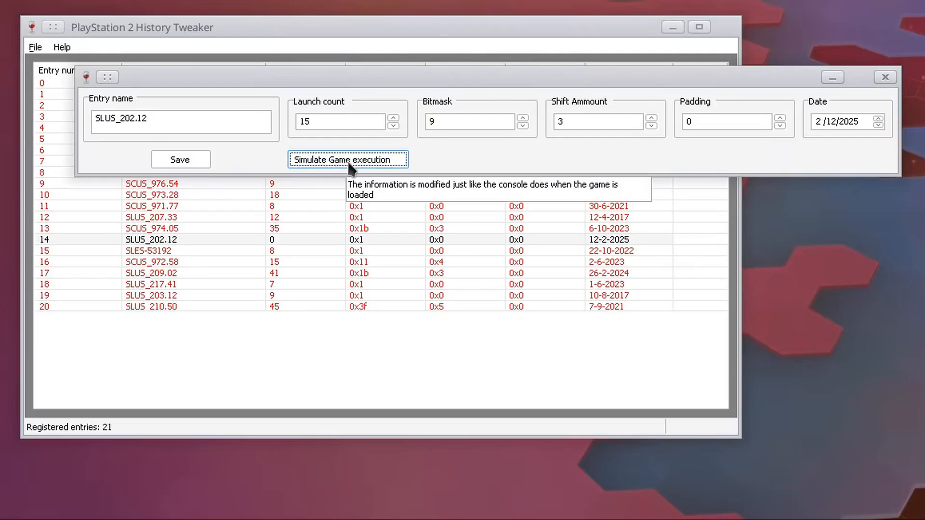
left_click(347, 159)
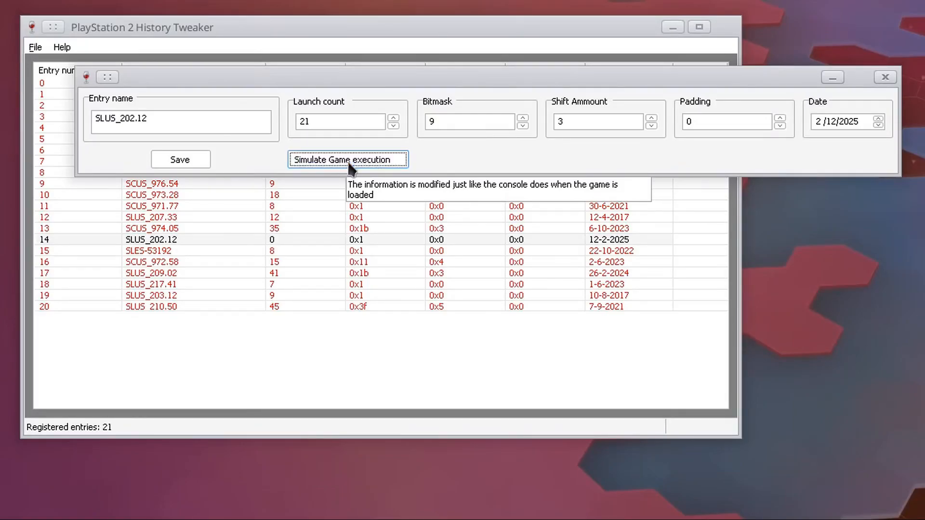